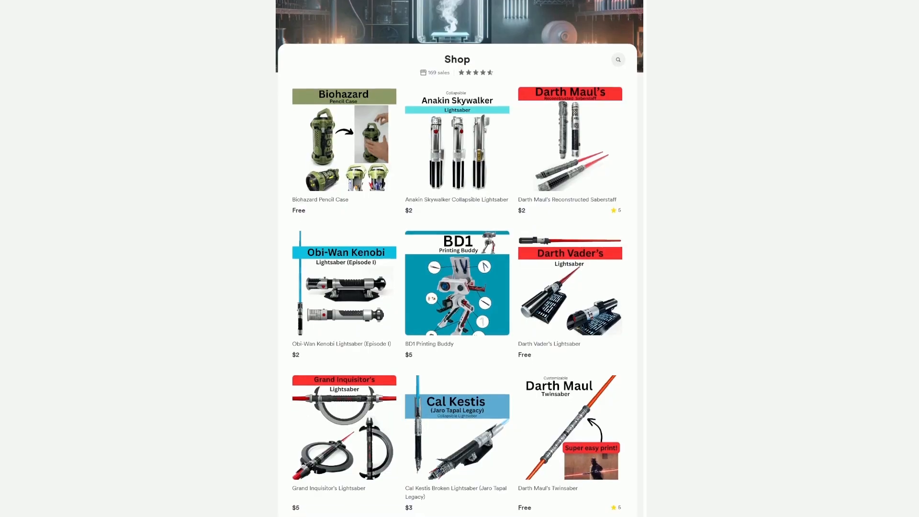
# Scroll down the print settings and briefly expand Special Modes
pyautogui.scroll(-3)
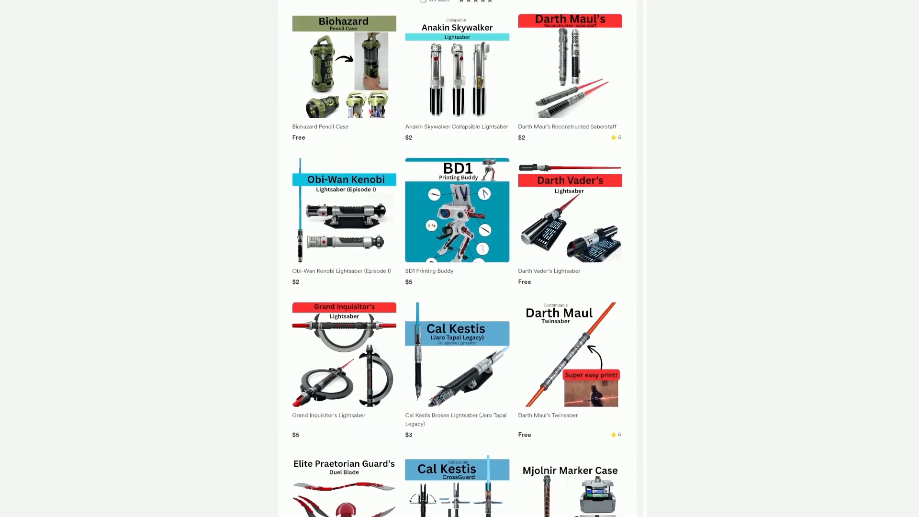
pyautogui.scroll(-3)
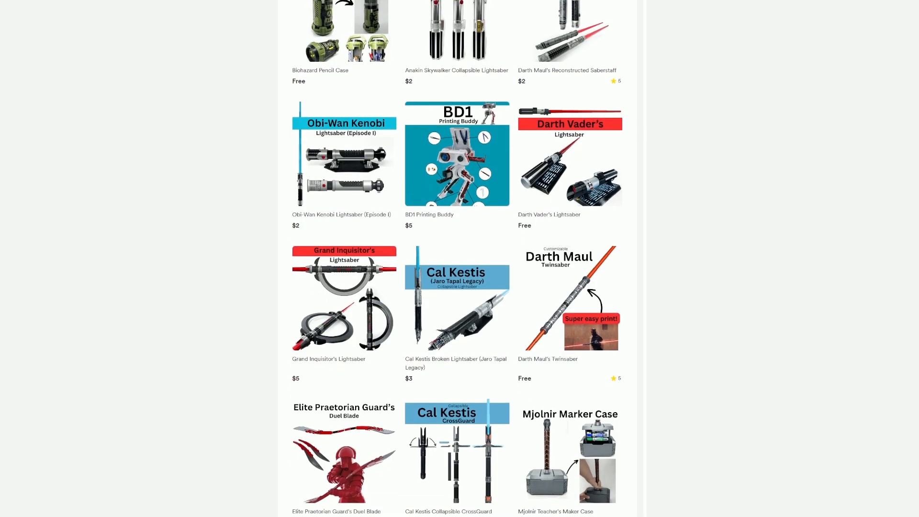
pyautogui.scroll(-3)
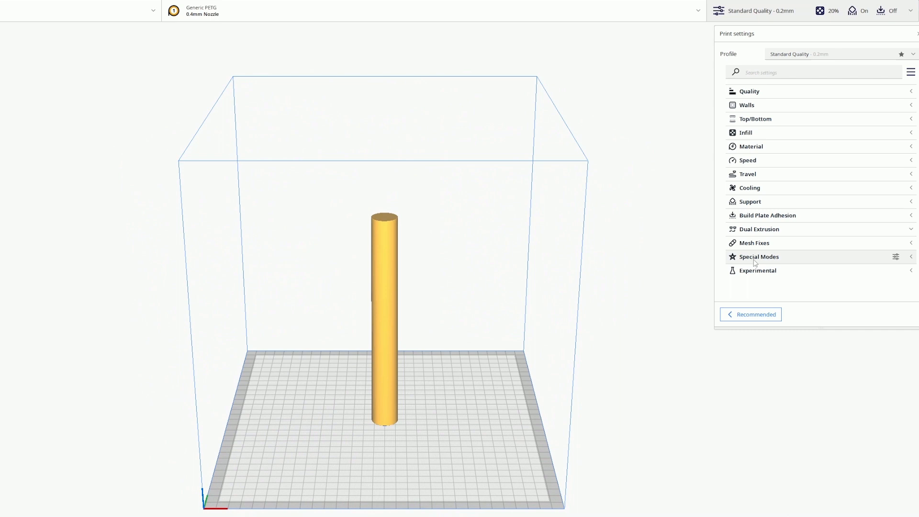
pyautogui.click(758, 256)
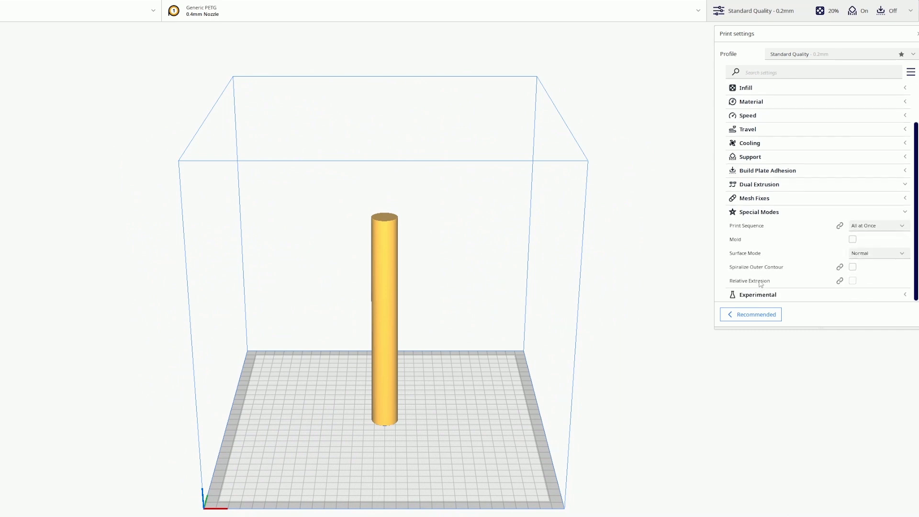
pyautogui.moveTo(756, 266)
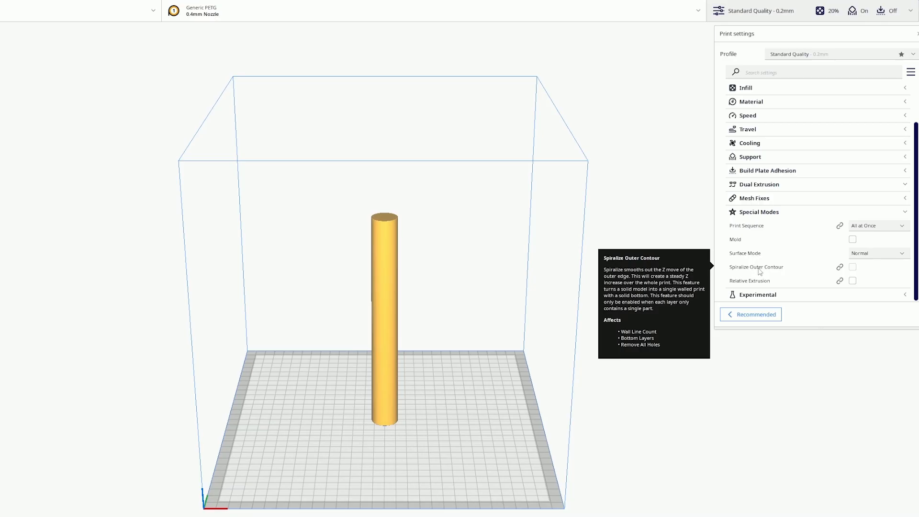
pyautogui.click(852, 266)
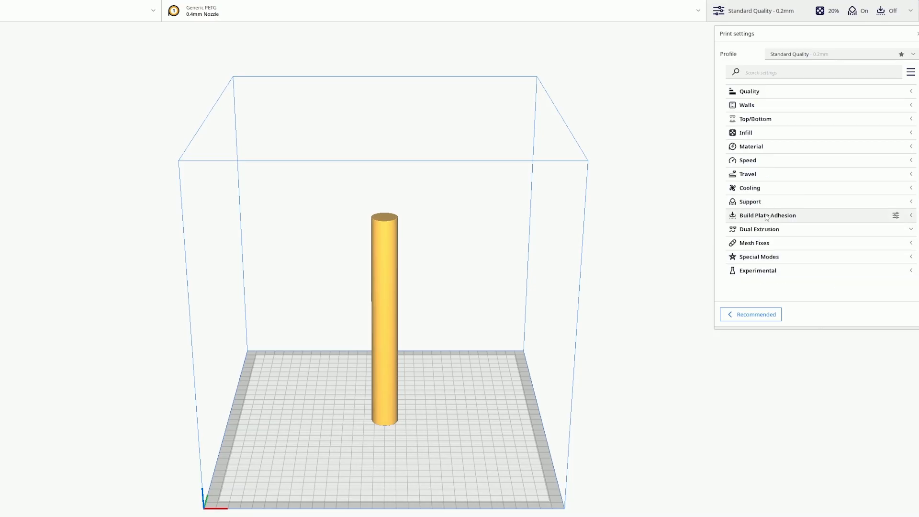
# Select the 0.8 mm nozzle (Draft Quality 0.32 mm) and set Line Width to 0.9
pyautogui.click(199, 11)
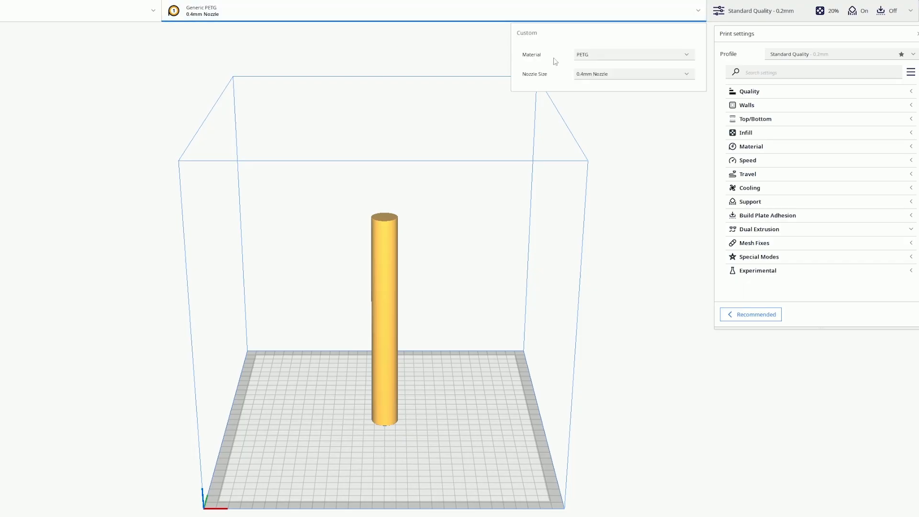
pyautogui.click(632, 73)
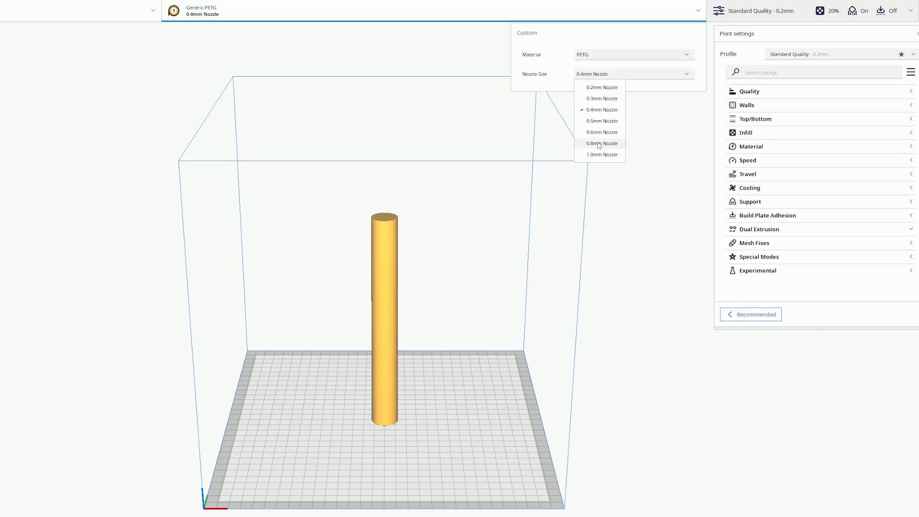
pyautogui.click(600, 144)
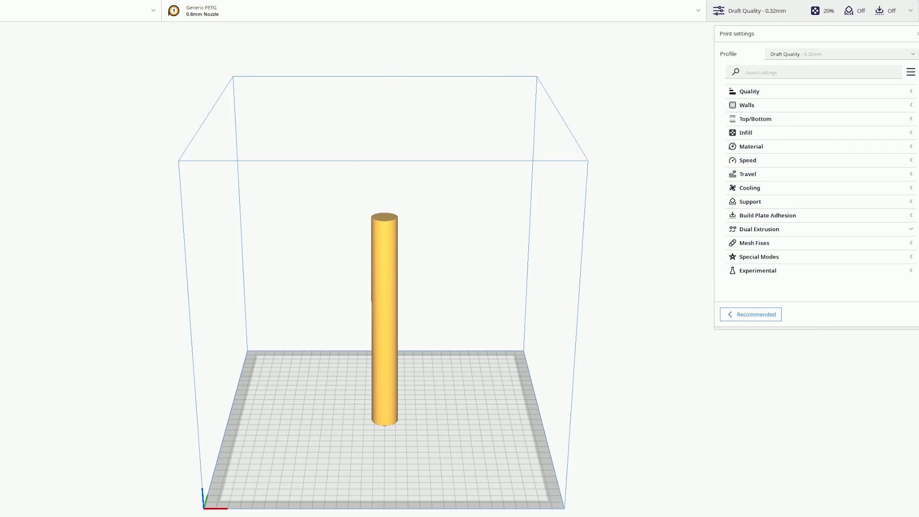
pyautogui.click(748, 91)
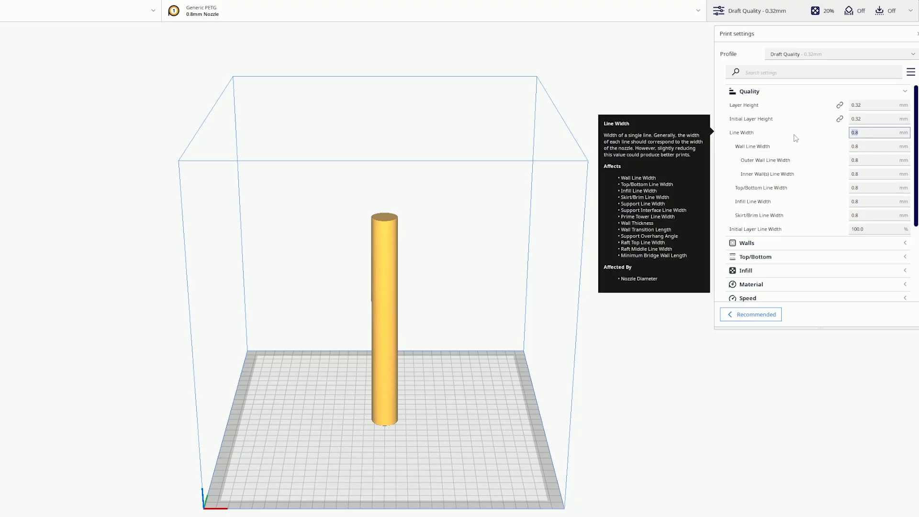
pyautogui.write('0.9')
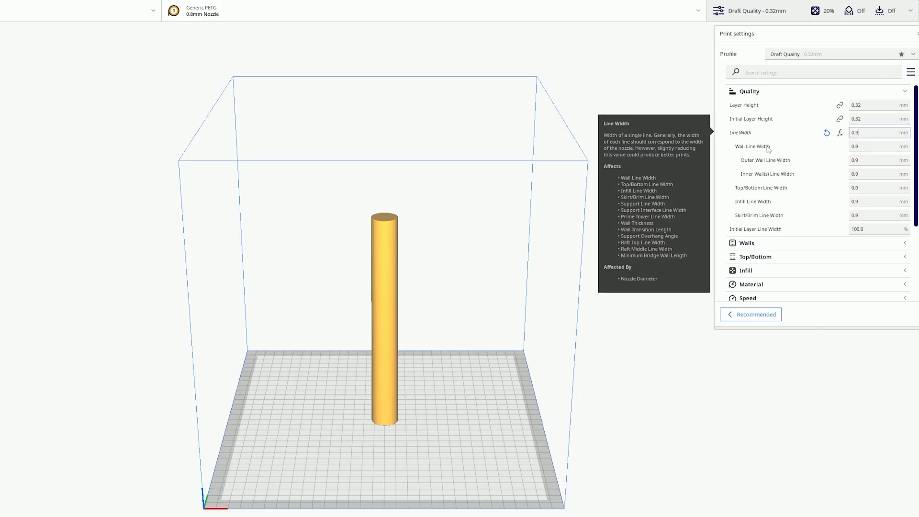
pyautogui.click(749, 91)
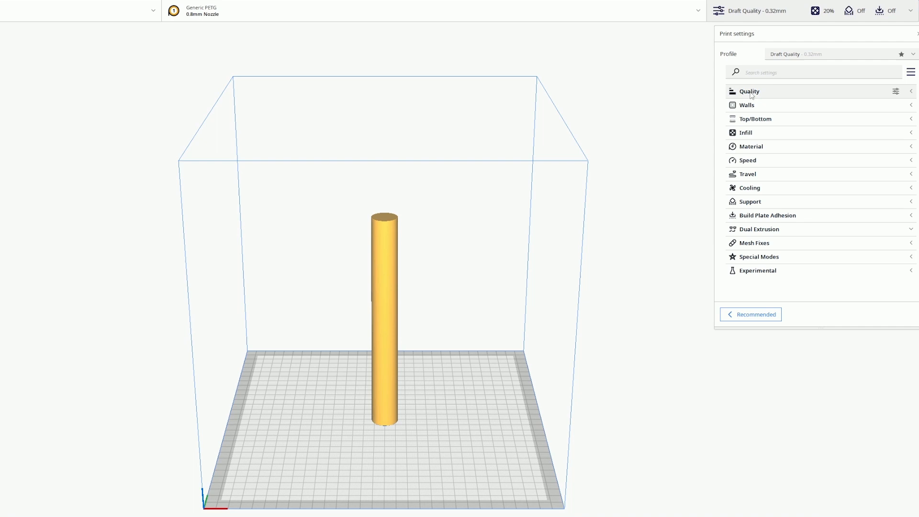
# Set Printing Temperature to 250 °C and Print Speed to 25 mm/s
pyautogui.click(754, 119)
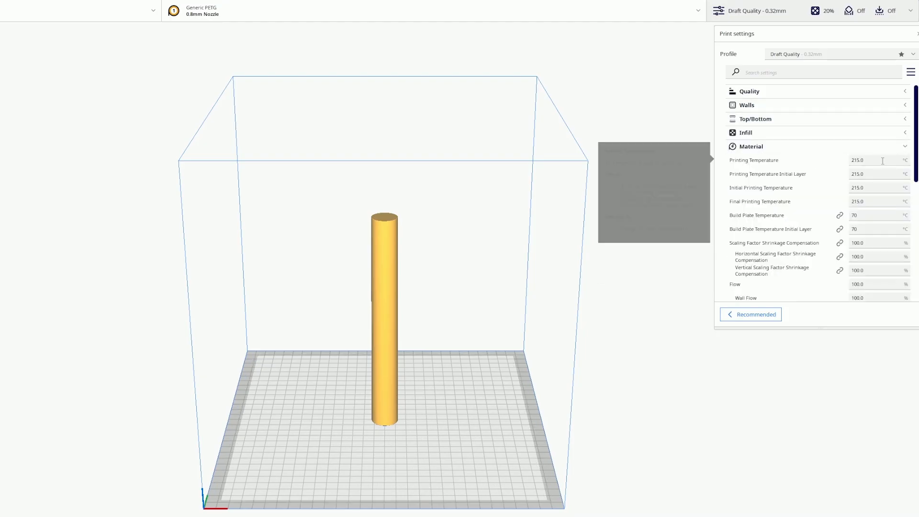
pyautogui.write('25')
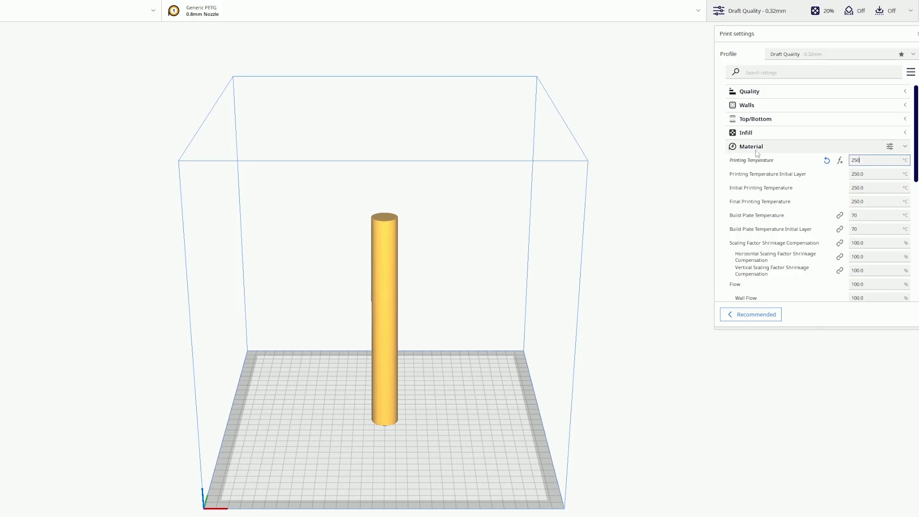
pyautogui.click(751, 146)
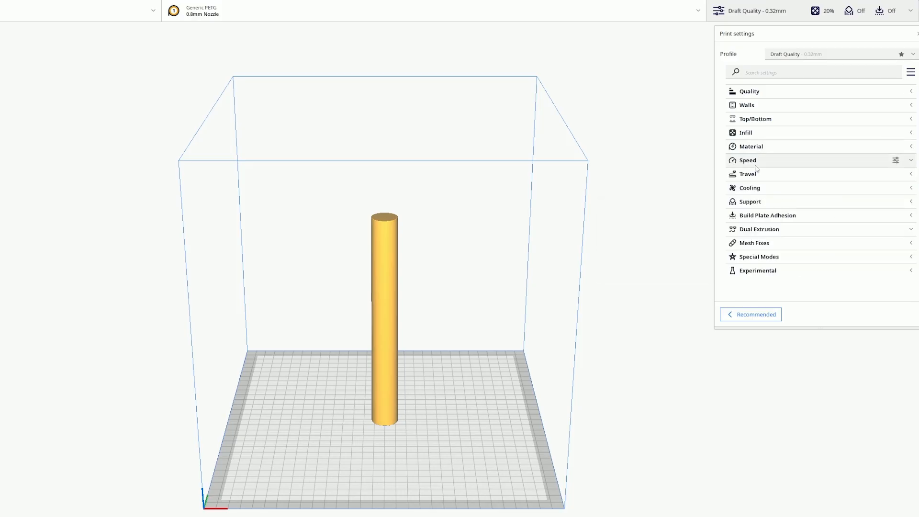
pyautogui.click(748, 160)
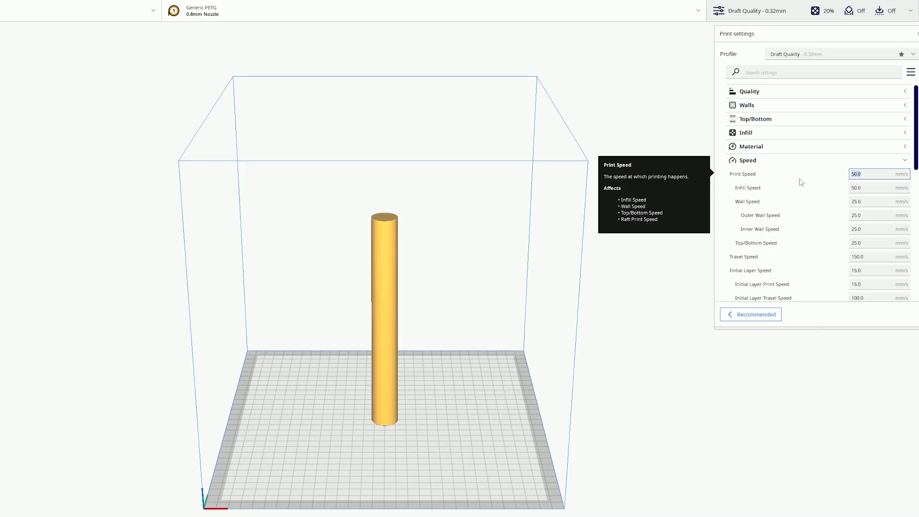
pyautogui.write('25')
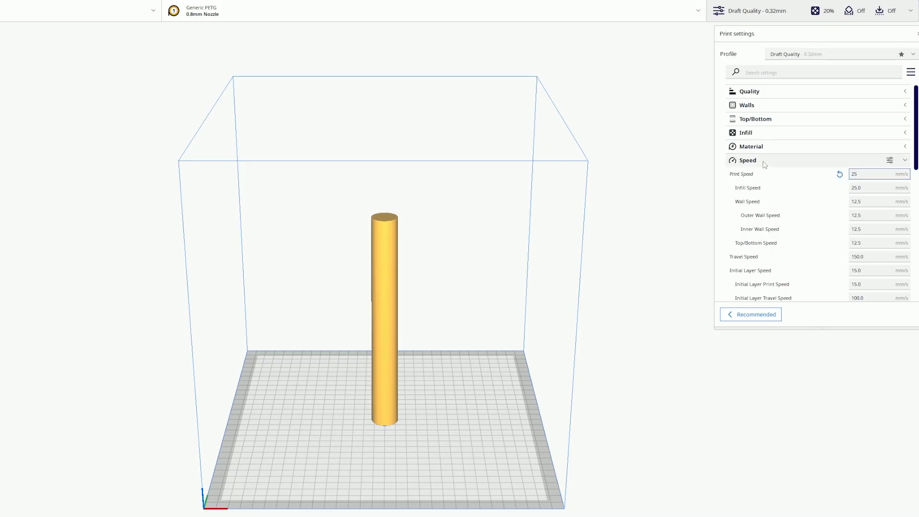
pyautogui.click(747, 159)
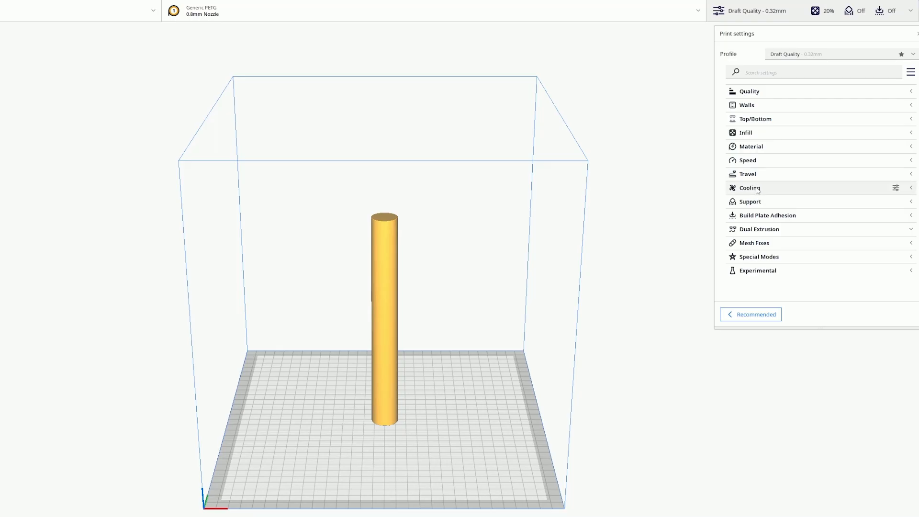
# Review the Cooling settings and expand Build Plate Adhesion
pyautogui.click(748, 187)
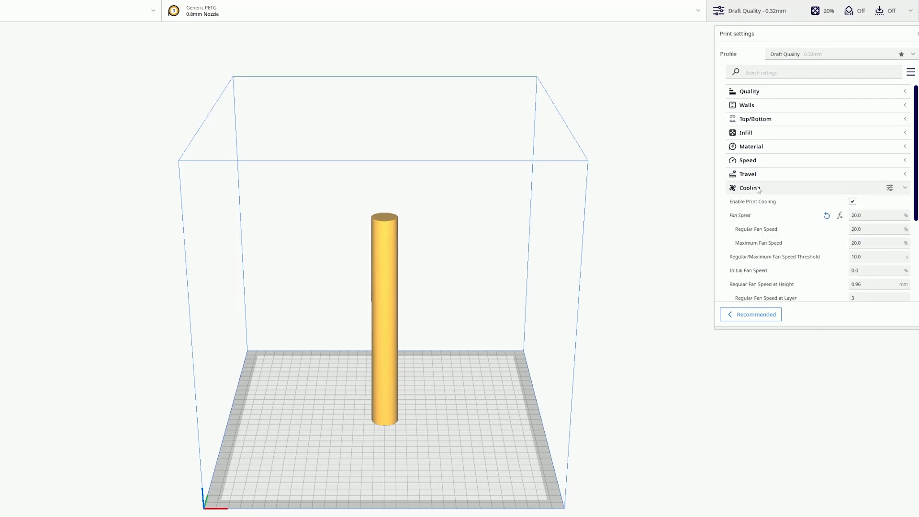
pyautogui.click(749, 187)
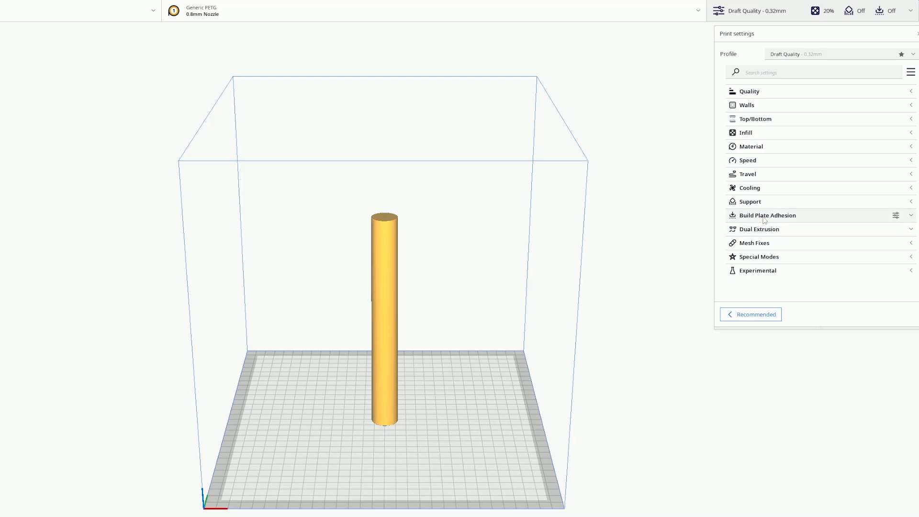
pyautogui.click(767, 215)
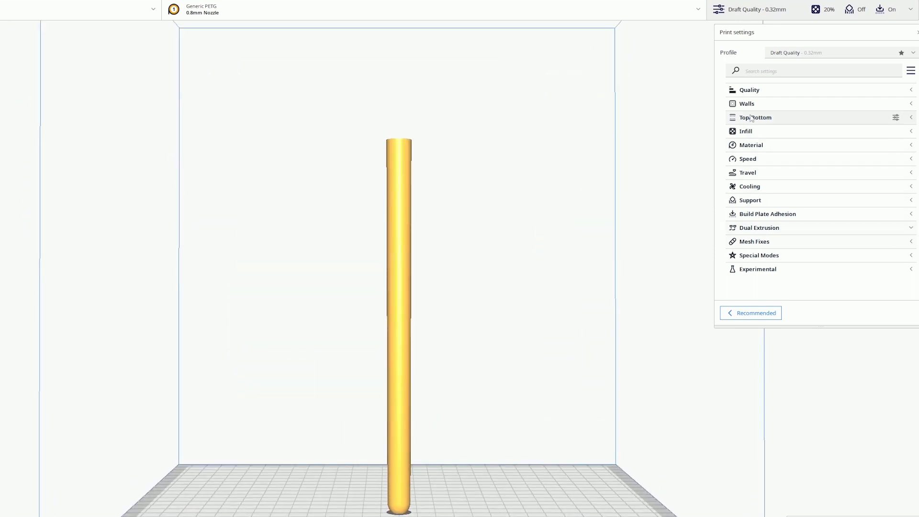
# Bring up the Nozzle Size dropdown choices, currently at 0.8 mm
pyautogui.click(755, 117)
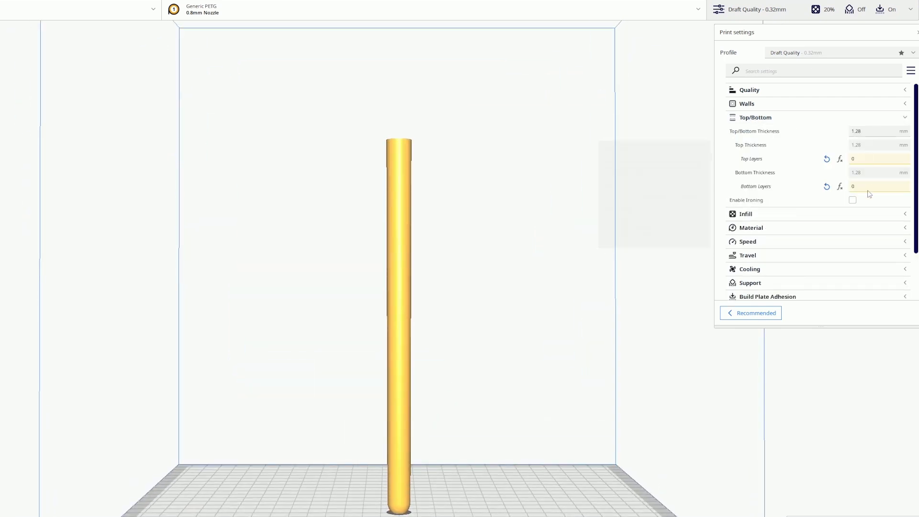
pyautogui.click(877, 186)
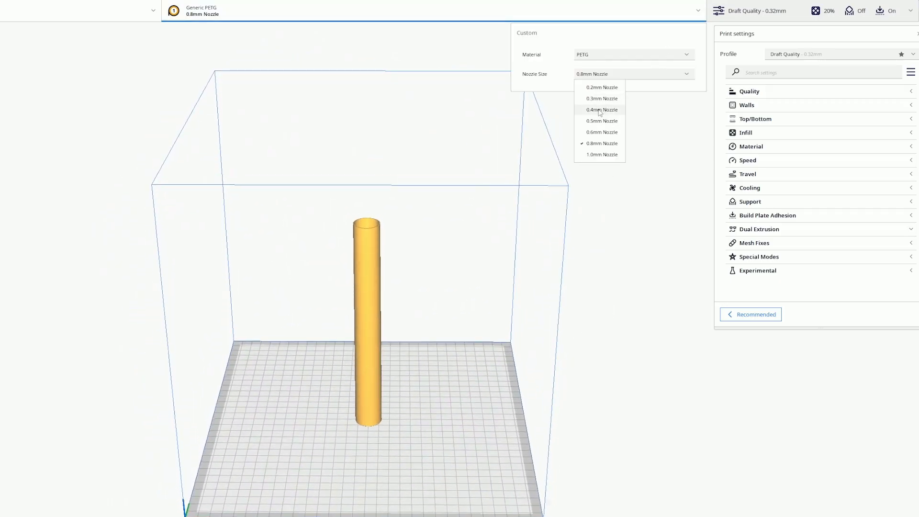
# Choose the 0.4 mm nozzle and set Quality Line Width to 0.45 mm
pyautogui.click(600, 110)
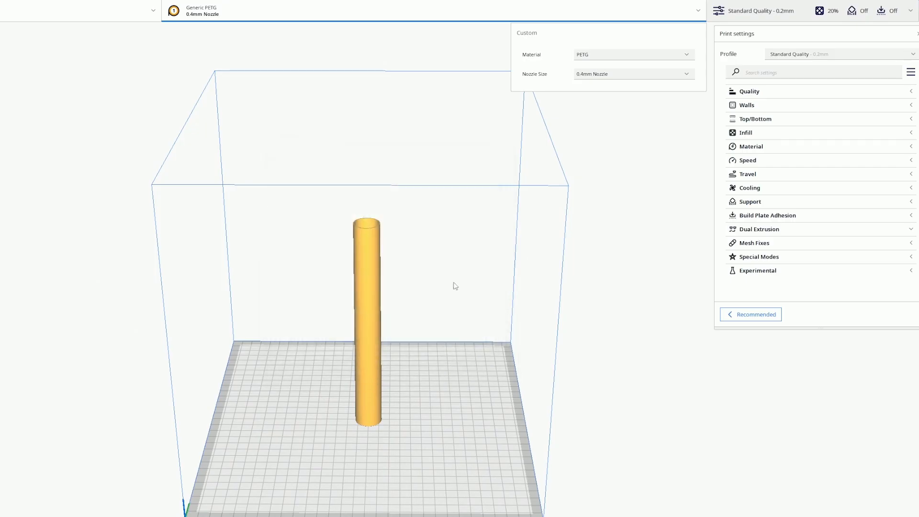
pyautogui.click(631, 54)
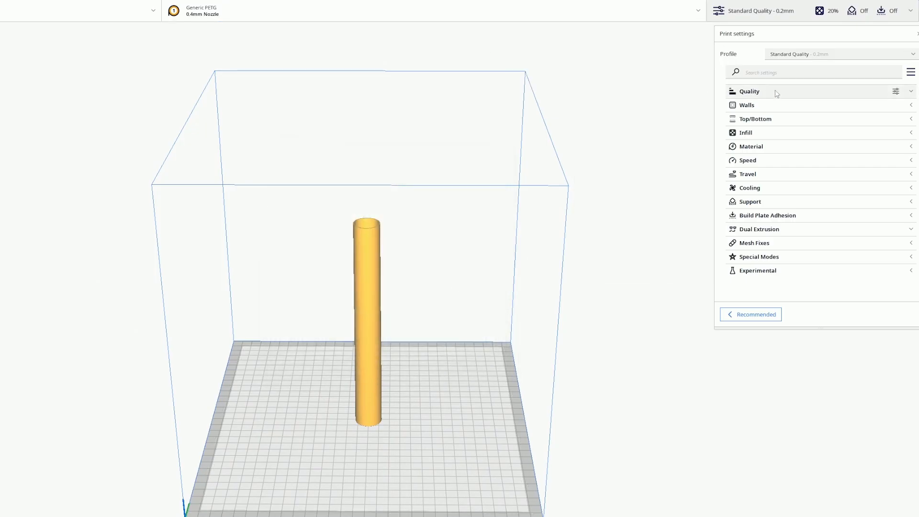
pyautogui.click(749, 91)
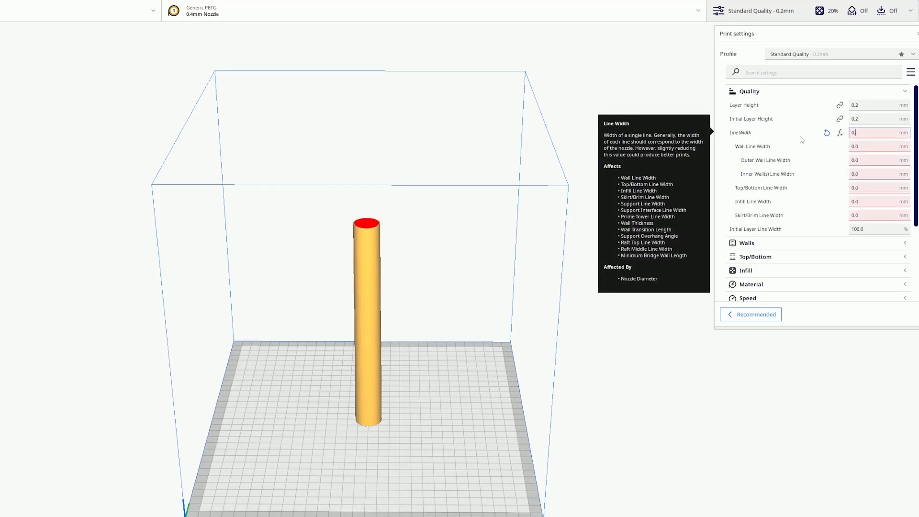
pyautogui.write('0.45')
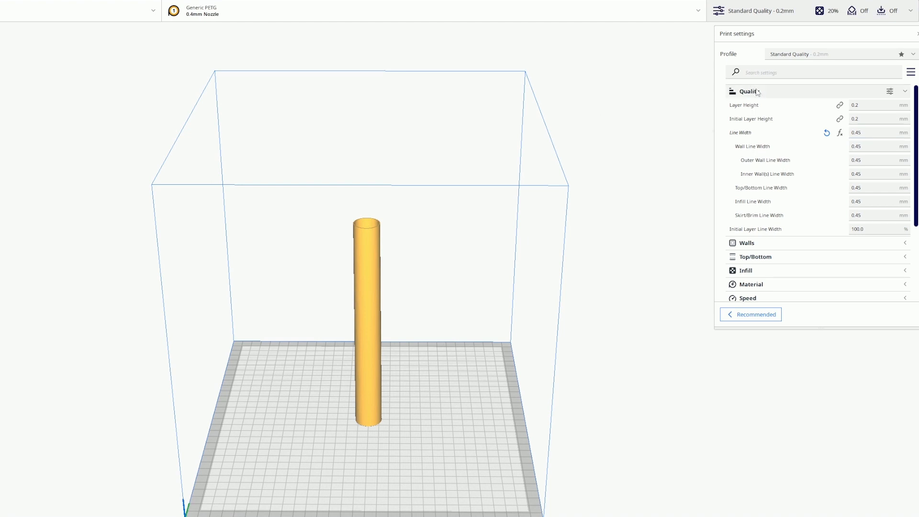
pyautogui.click(748, 91)
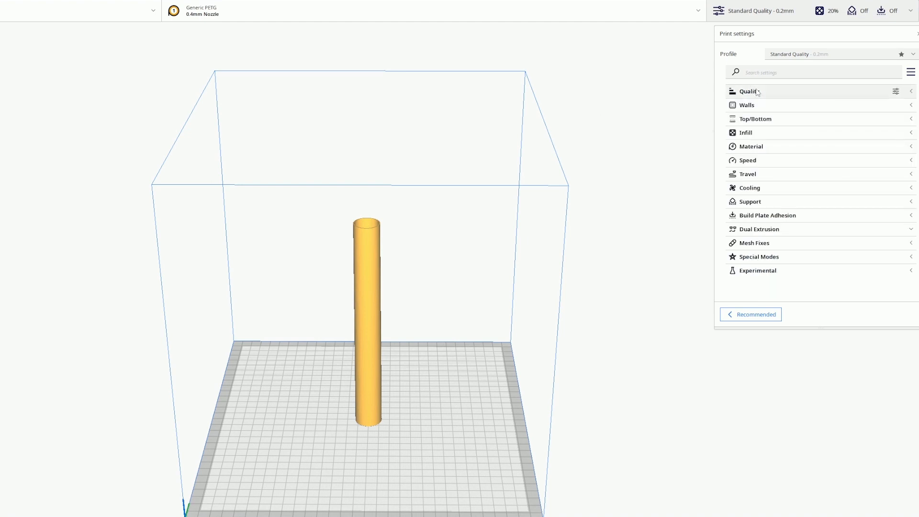
pyautogui.moveTo(762, 119)
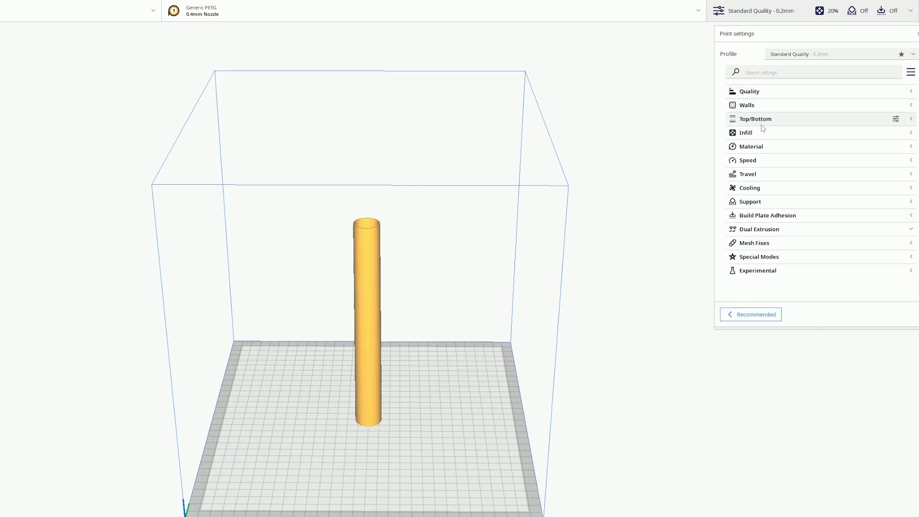
pyautogui.moveTo(689, 105)
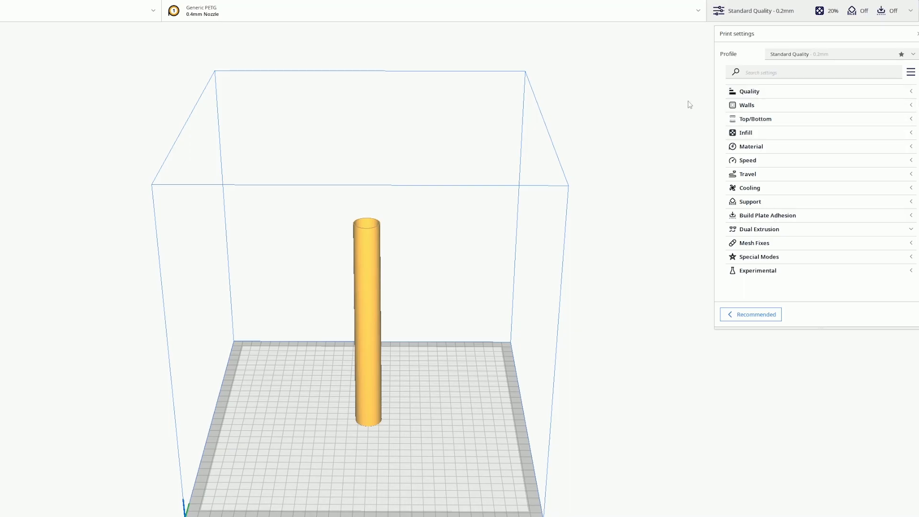
# Set Walls Z Seam Alignment to Random
pyautogui.click(746, 105)
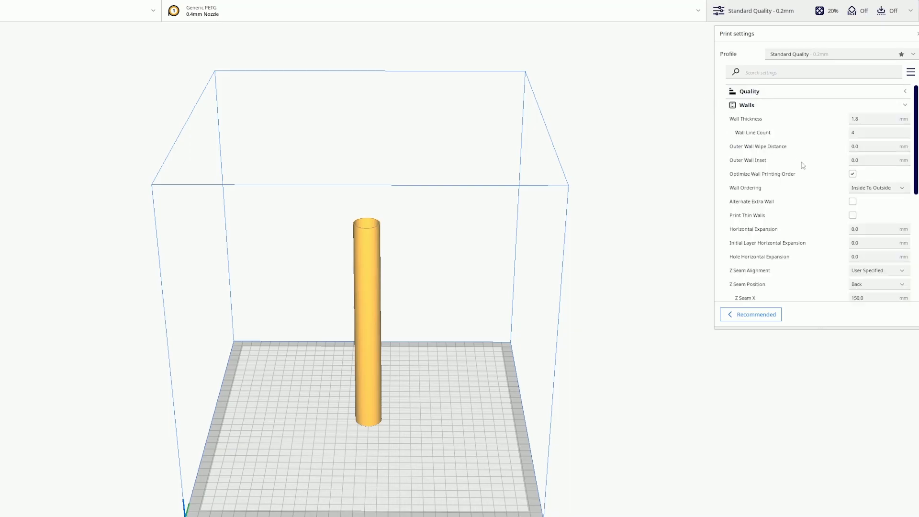
pyautogui.click(877, 188)
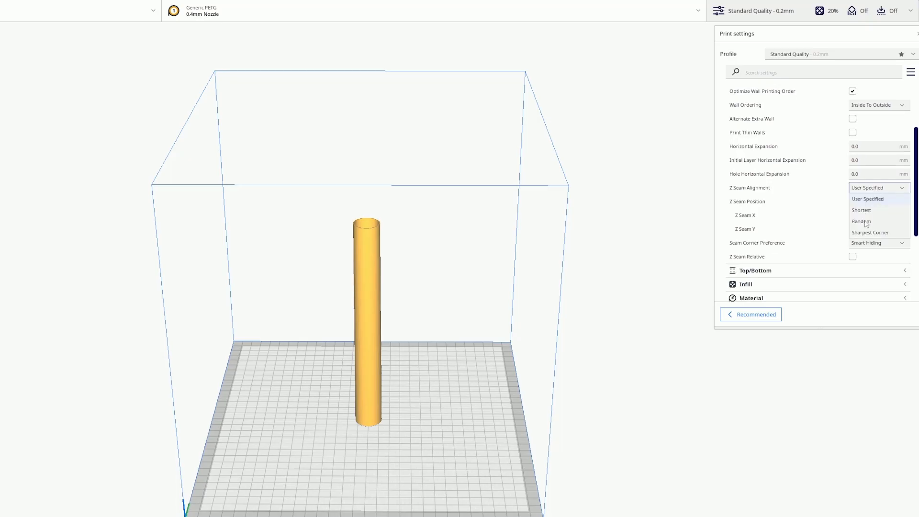
pyautogui.click(861, 221)
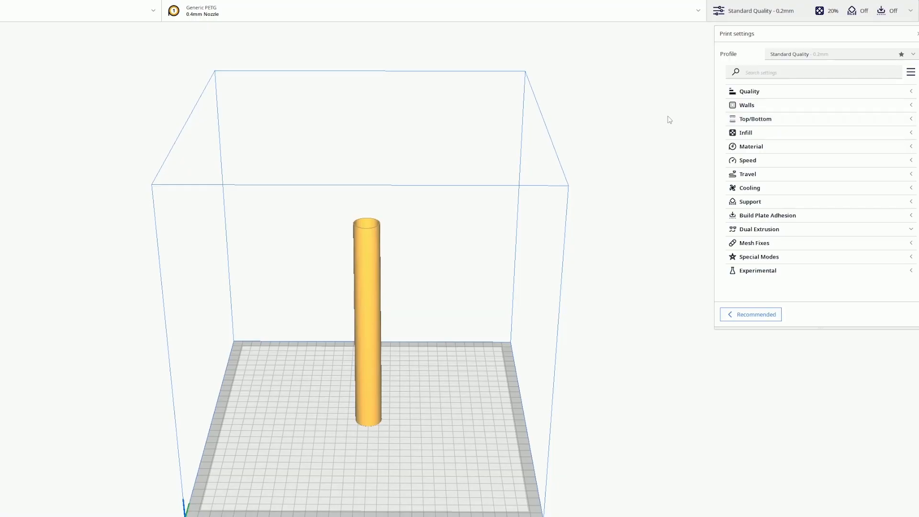
# Set Printing Temperature to 250 °C and Print Speed to 25 mm/s
pyautogui.click(751, 146)
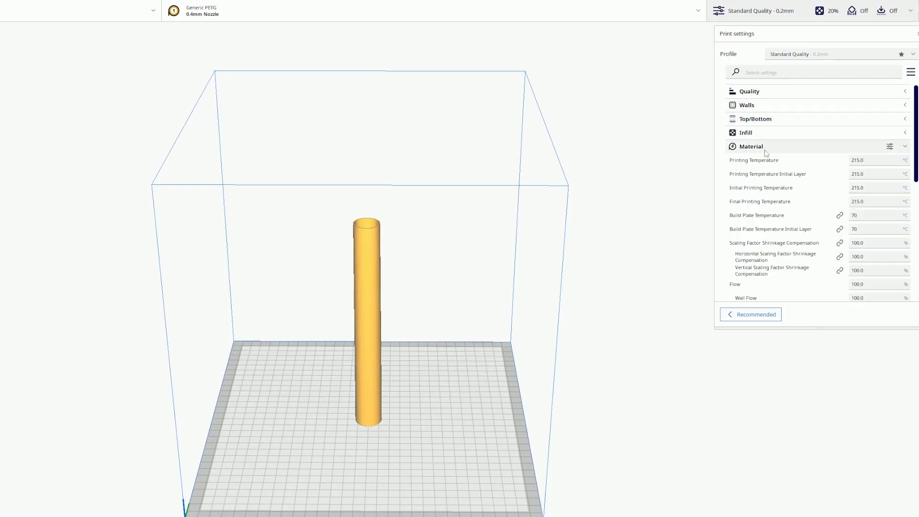
pyautogui.click(876, 160)
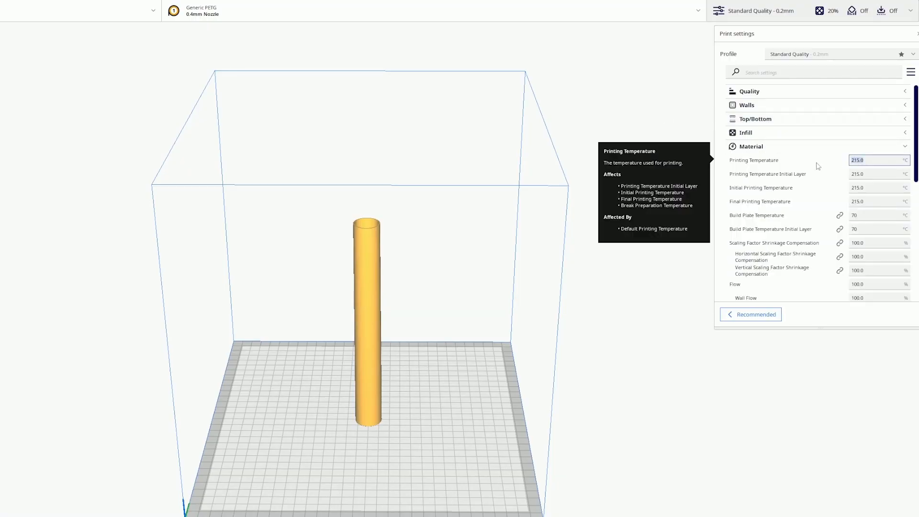
pyautogui.write('250')
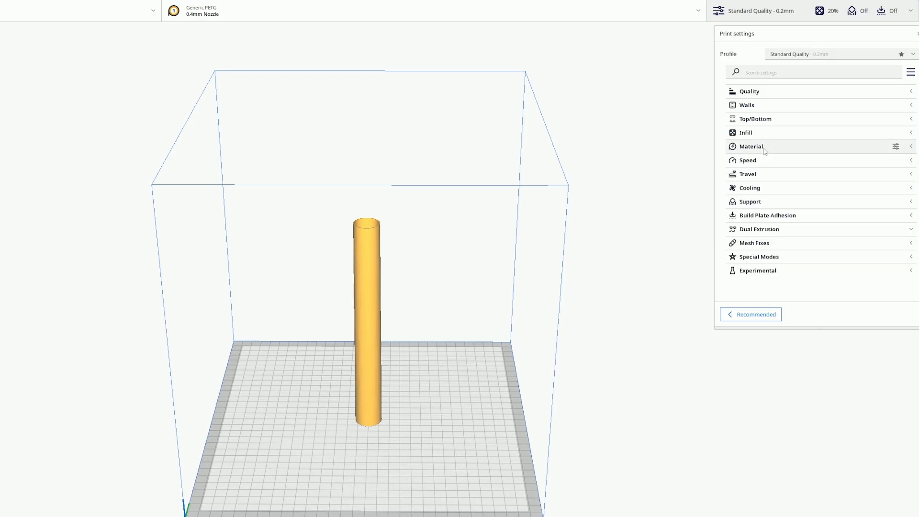
pyautogui.click(747, 160)
pyautogui.write('2')
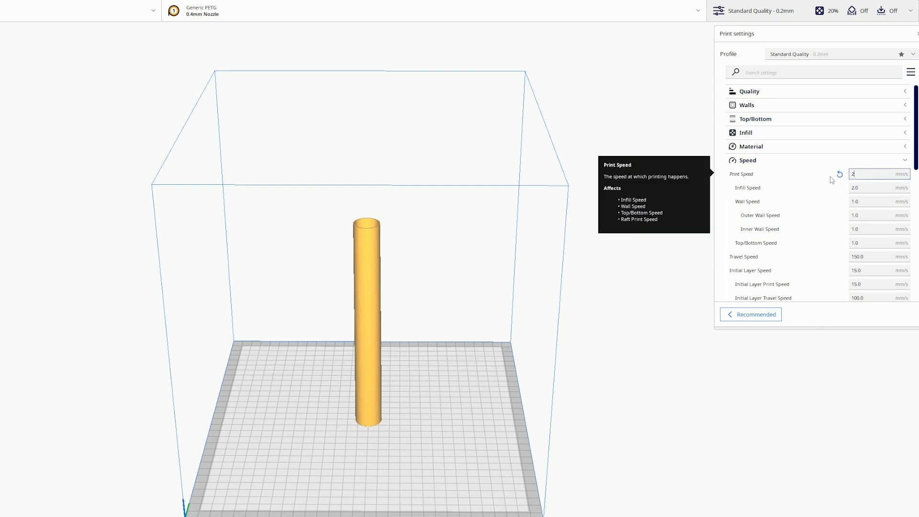
pyautogui.write('5')
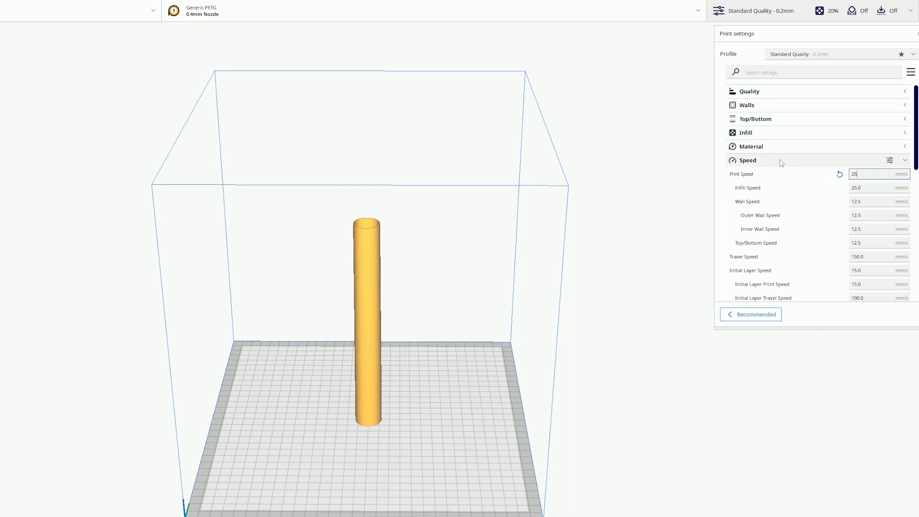
pyautogui.click(748, 160)
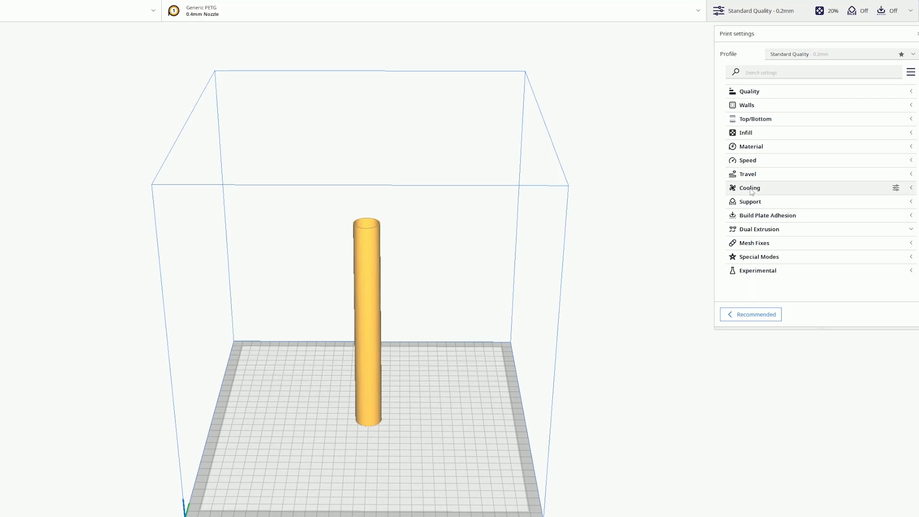
# Set Fan Speed to 20% and Build Plate Adhesion Type to Brim
pyautogui.click(749, 188)
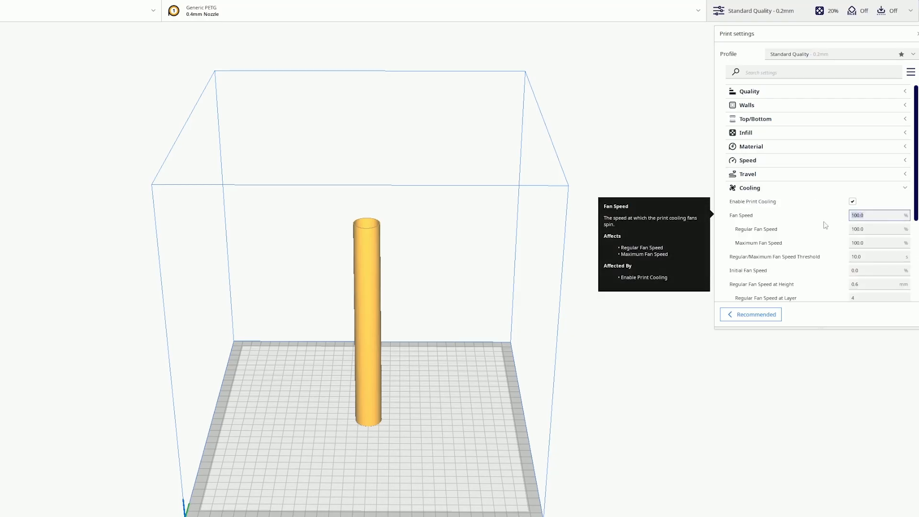
pyautogui.write('20.0')
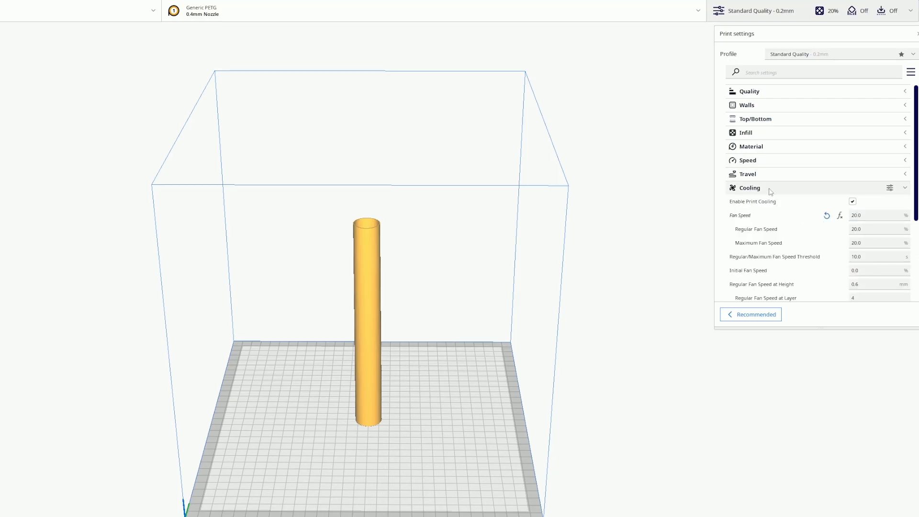
pyautogui.click(749, 187)
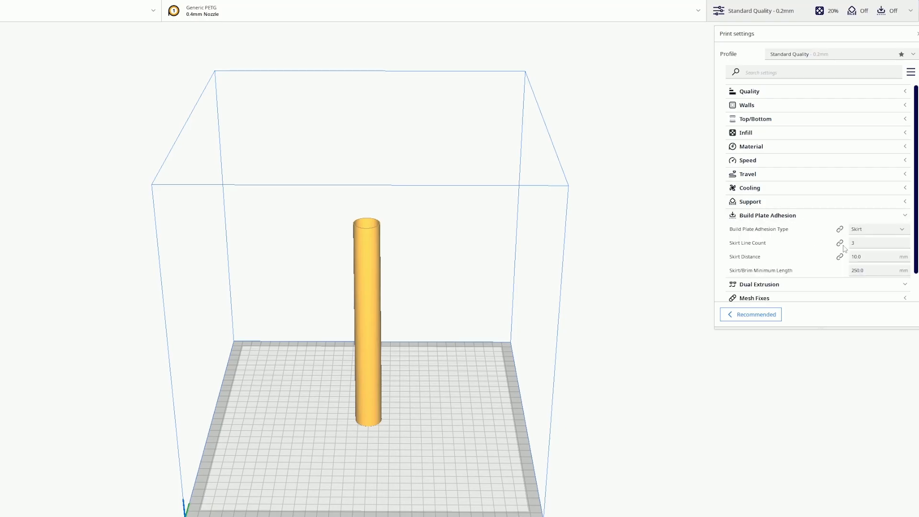
pyautogui.click(876, 229)
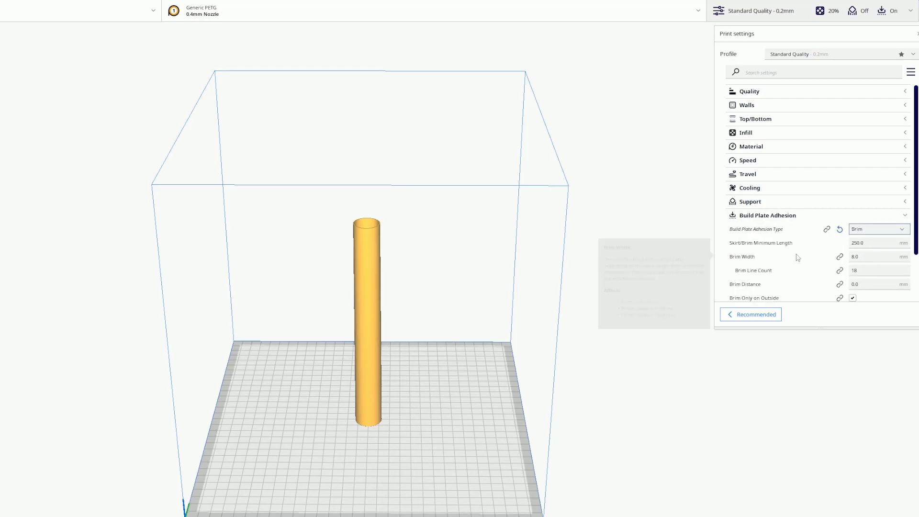